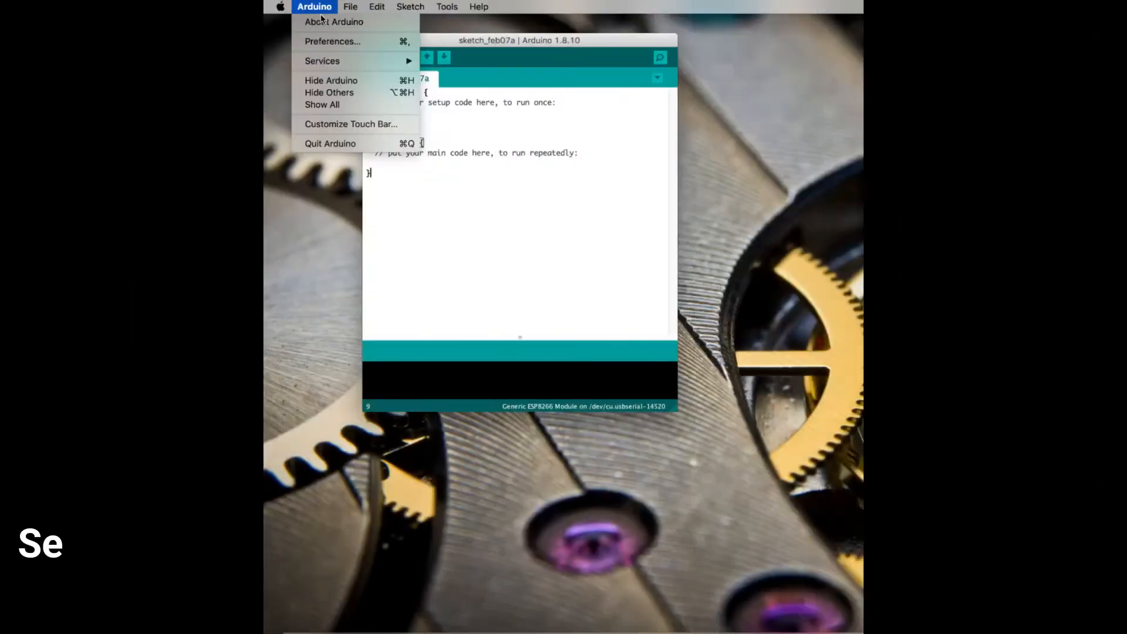
# - Confirm the preferences with the ESP8266 boards URL and select Generic ESP8266 Module as the board
pyautogui.click(332, 41)
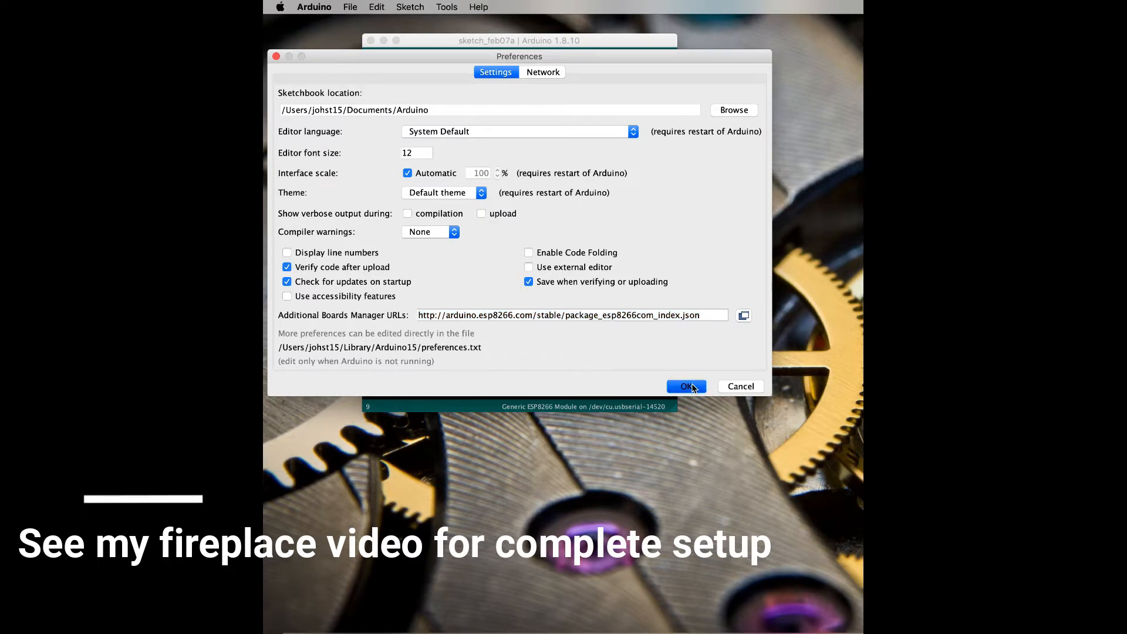
pyautogui.click(684, 387)
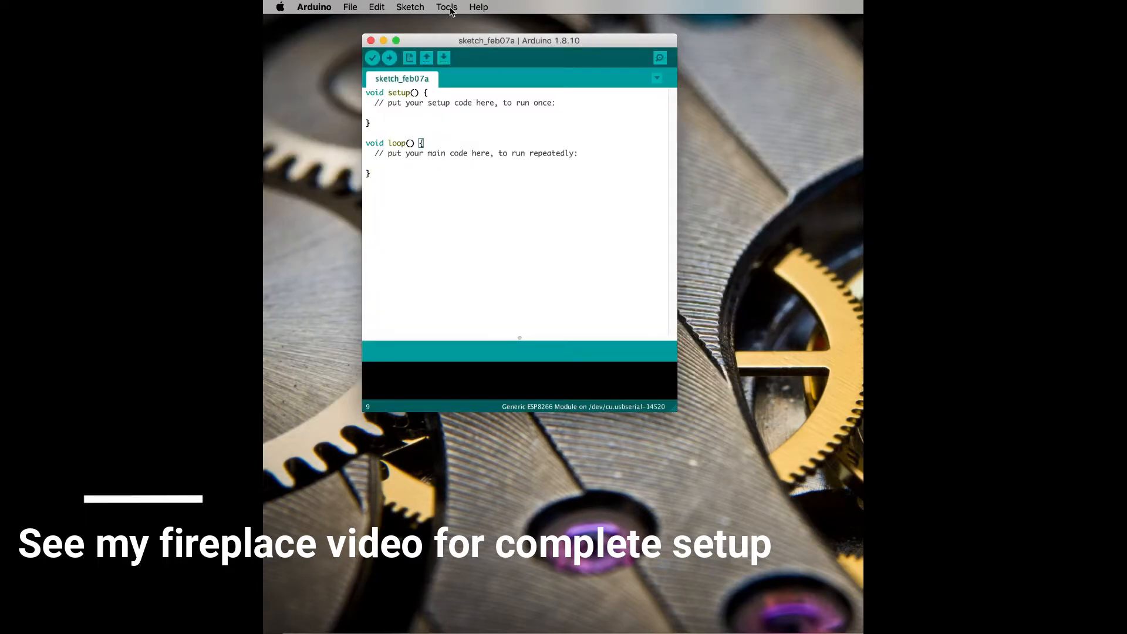
pyautogui.click(446, 7)
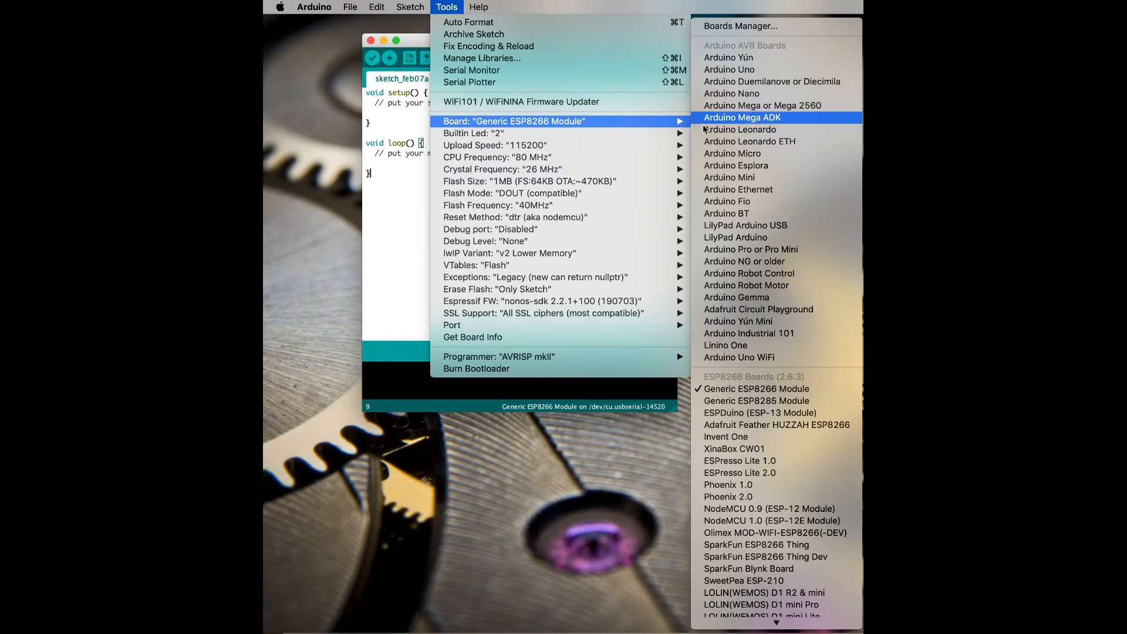
pyautogui.moveTo(755, 389)
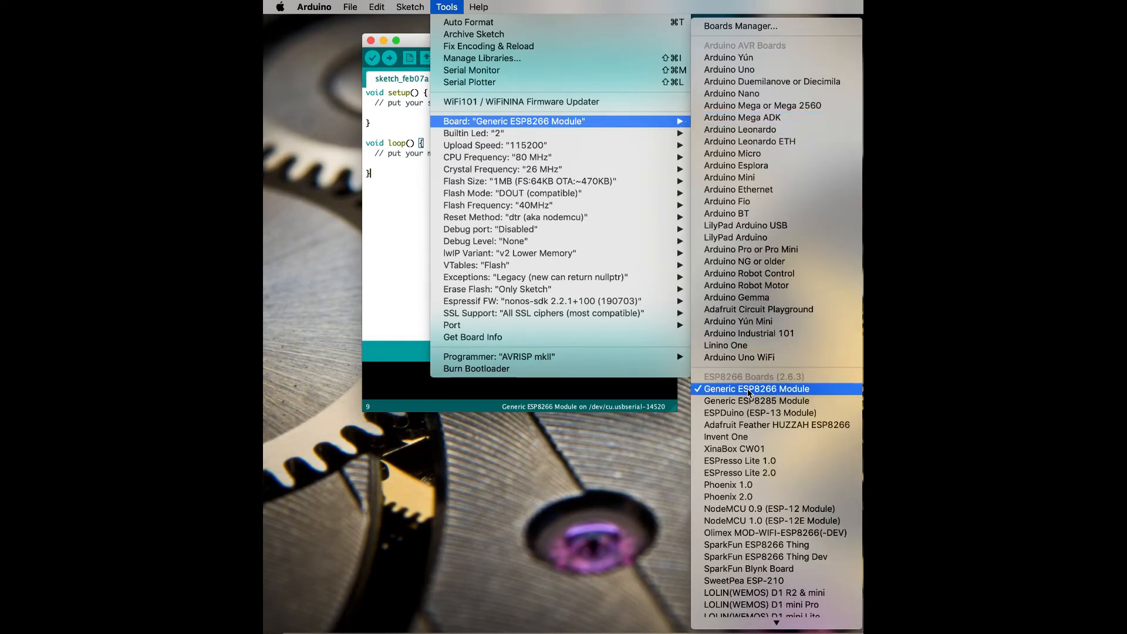
pyautogui.click(755, 389)
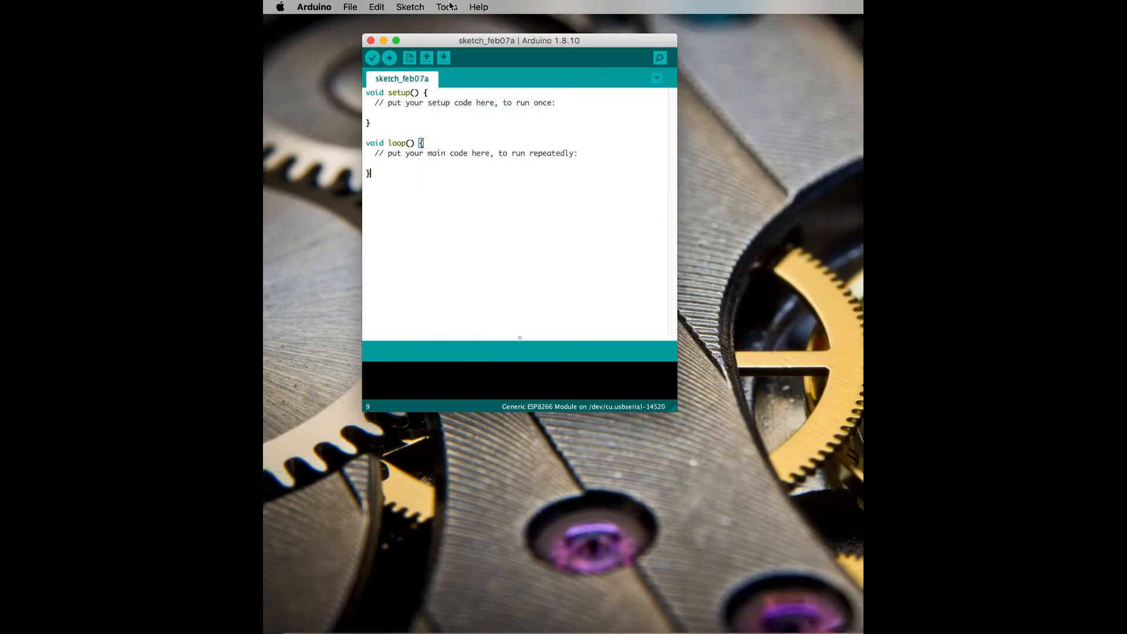
# - Load the Servo(esp8266) Sweep example and scroll to its loop code
pyautogui.click(350, 7)
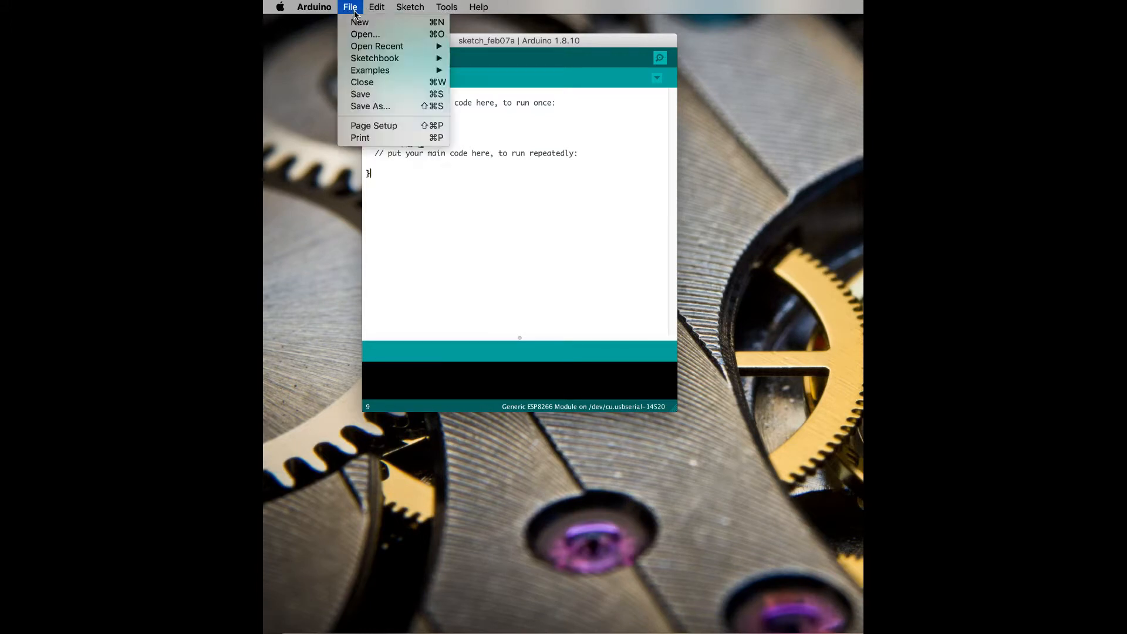
pyautogui.moveTo(370, 70)
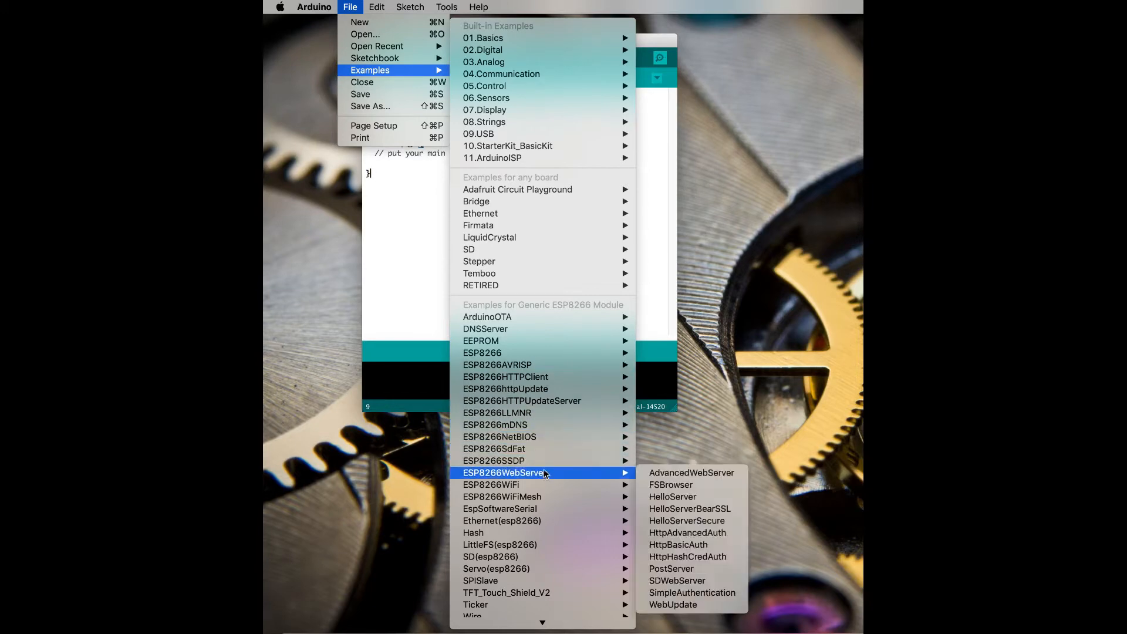
pyautogui.moveTo(562, 568)
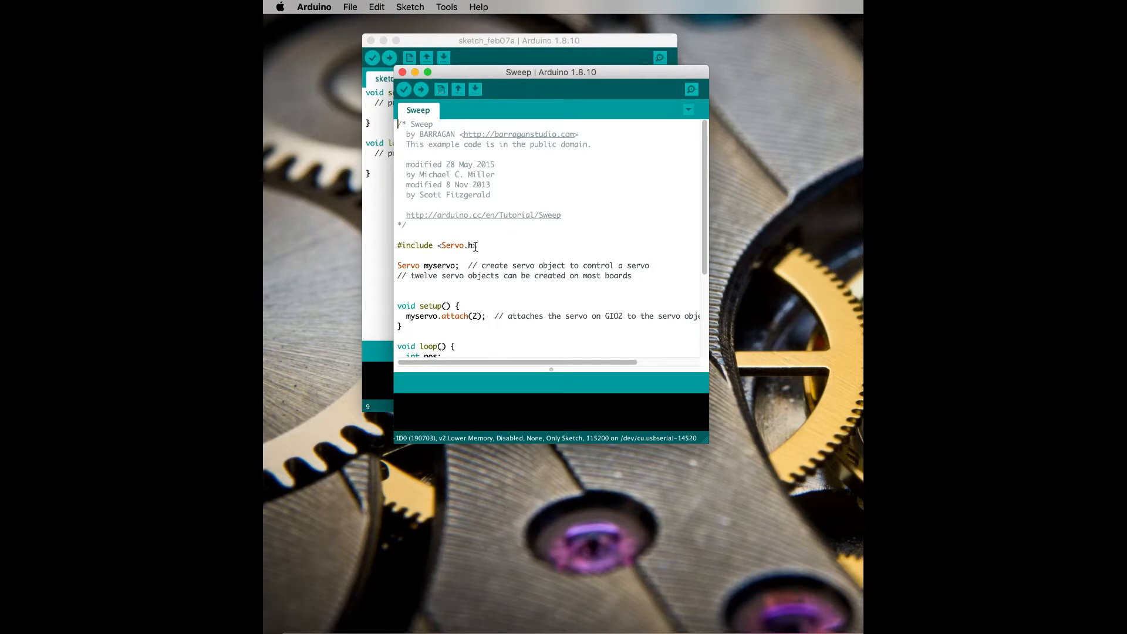
pyautogui.moveTo(460, 180)
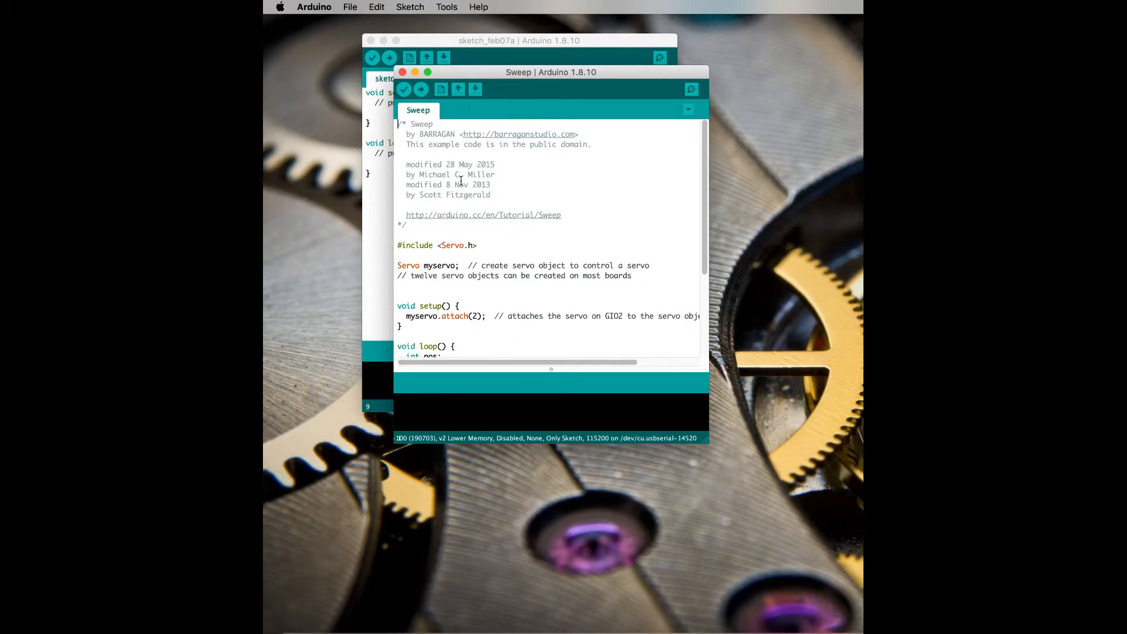
pyautogui.scroll(-3)
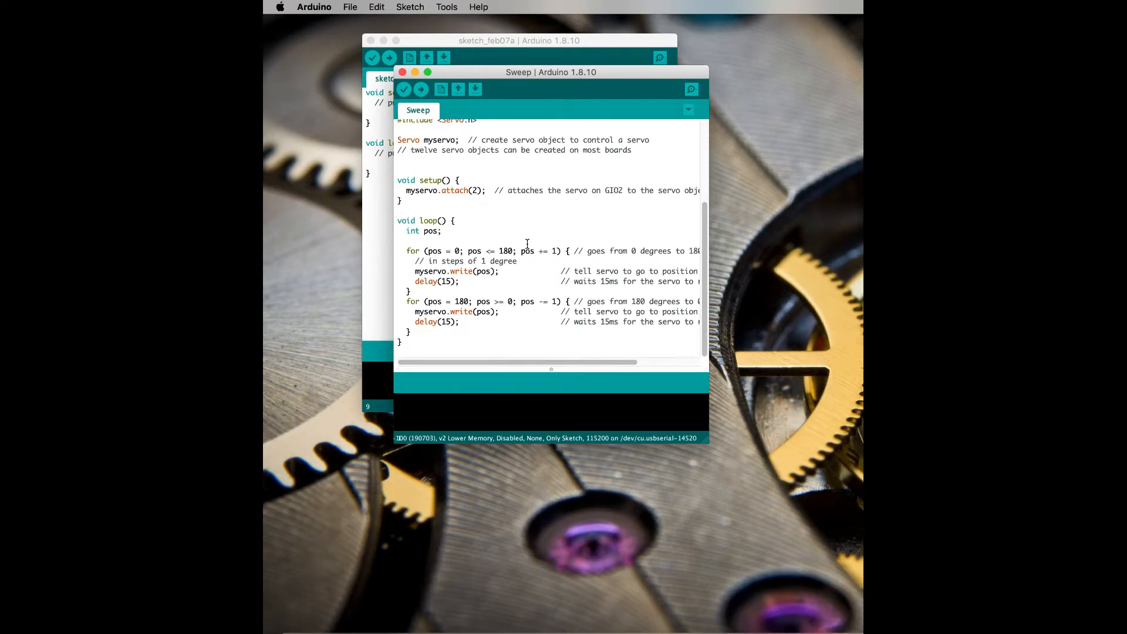